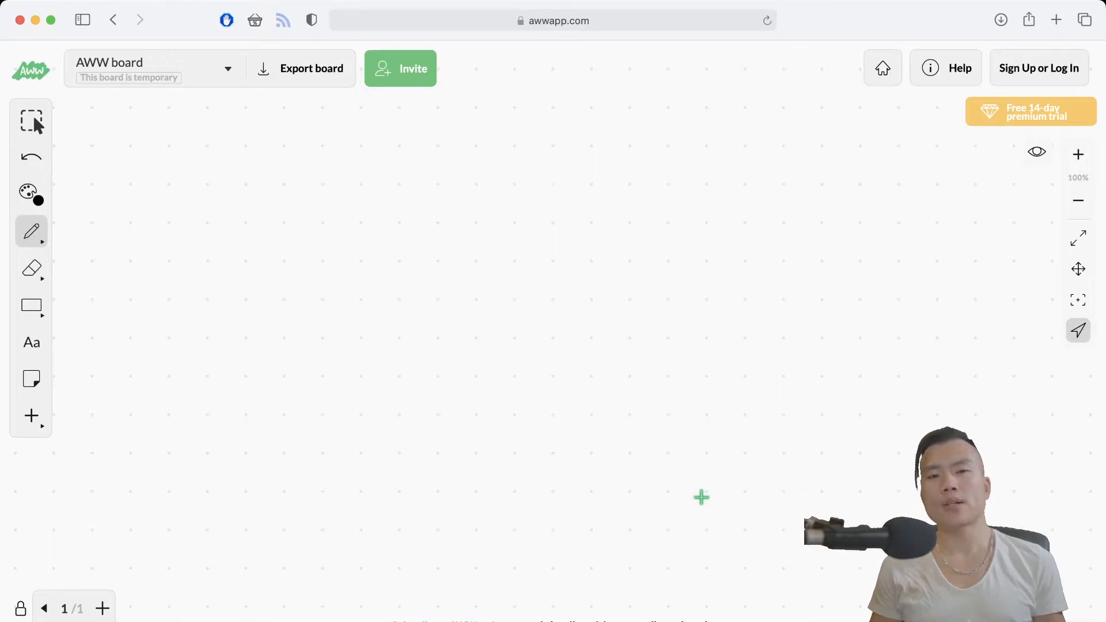
mouse_move(262, 178)
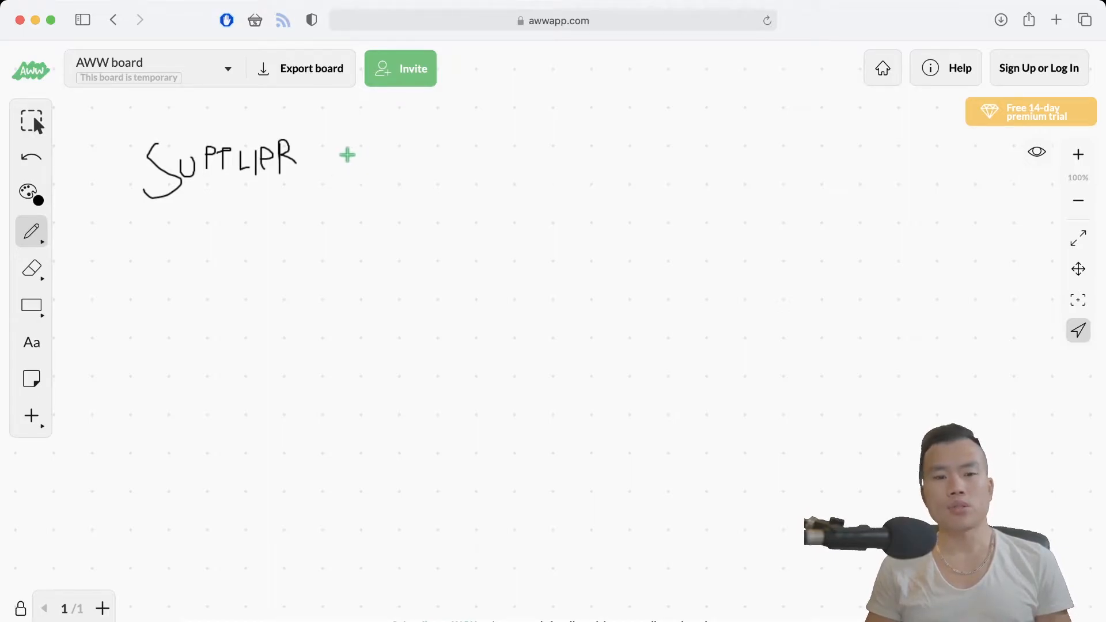
Hand-draw an arrow leading from SUPPLIER toward BUY SAMPLE at the top of the board
left_click_drag(346, 155, 436, 157)
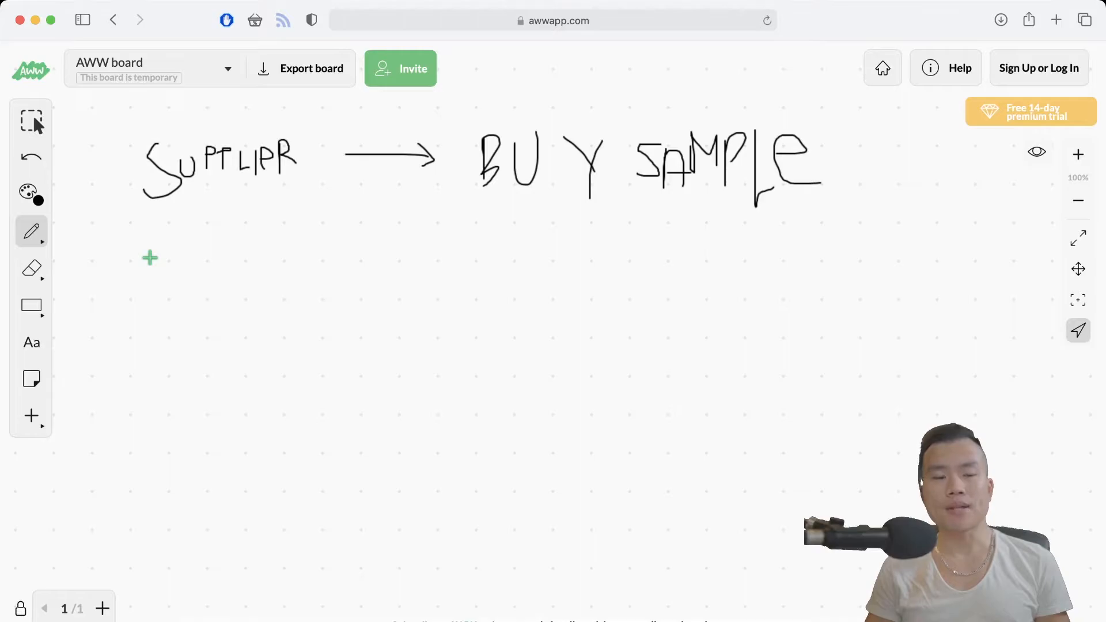
mouse_move(180, 257)
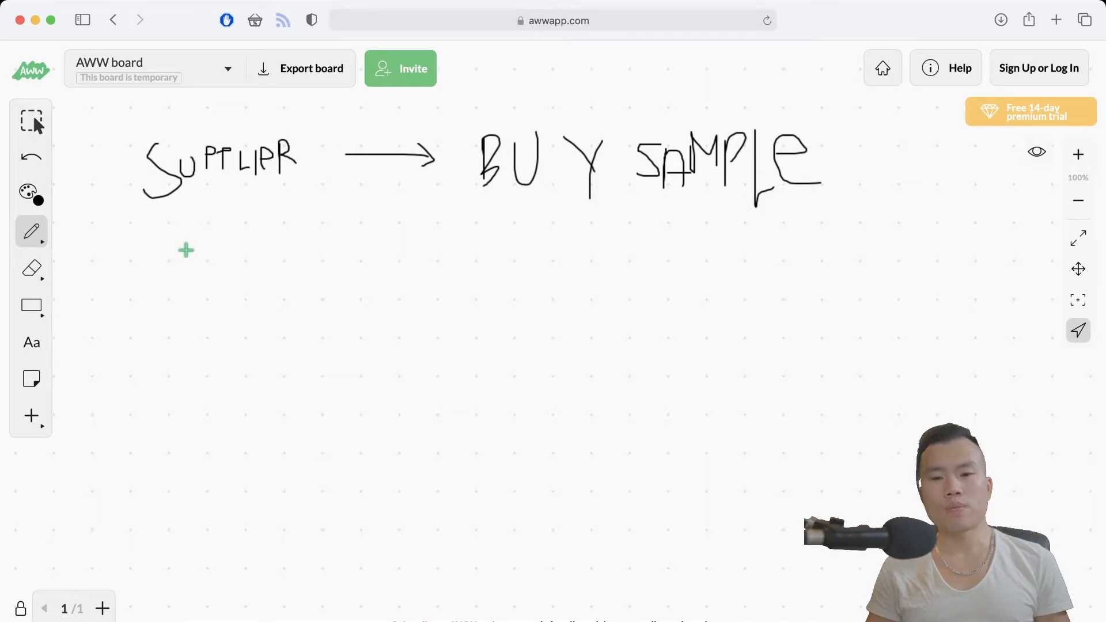
mouse_move(493, 245)
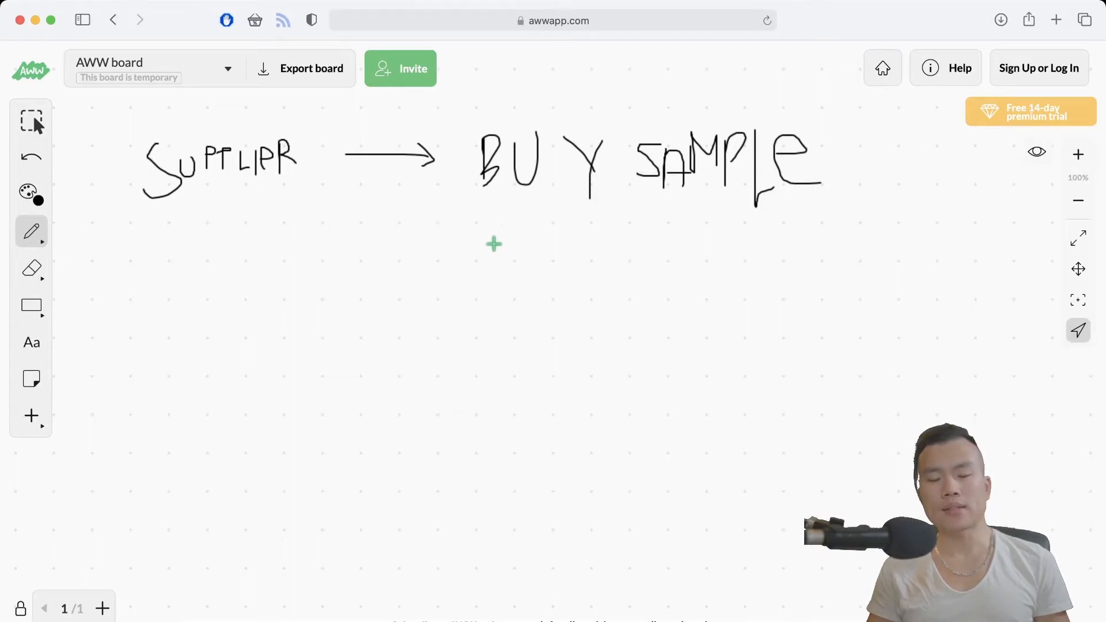
mouse_move(239, 214)
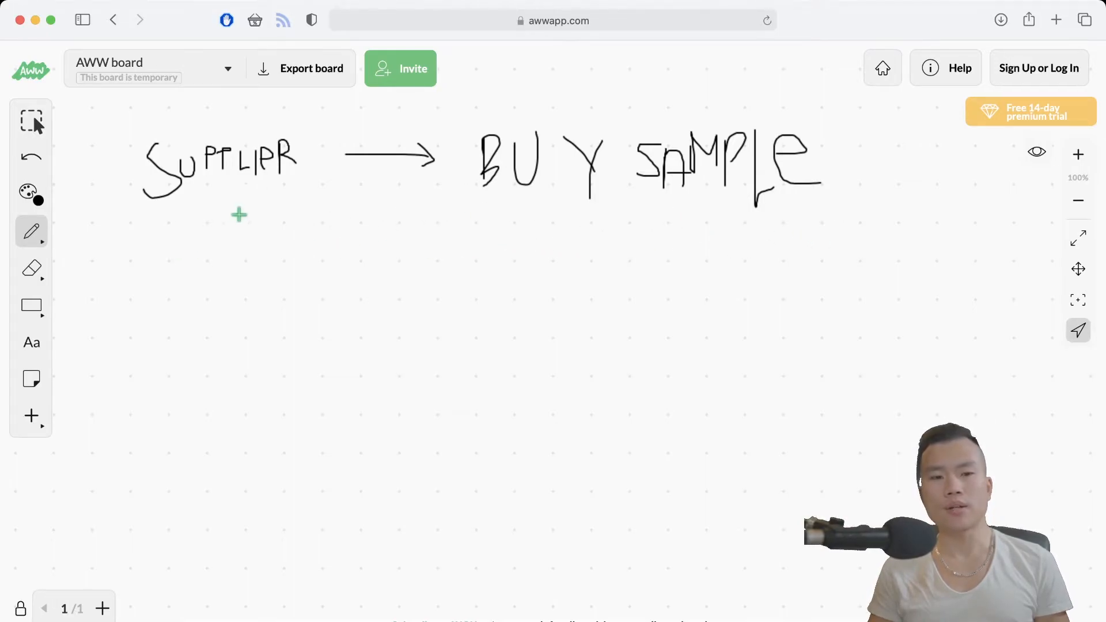
mouse_move(152, 278)
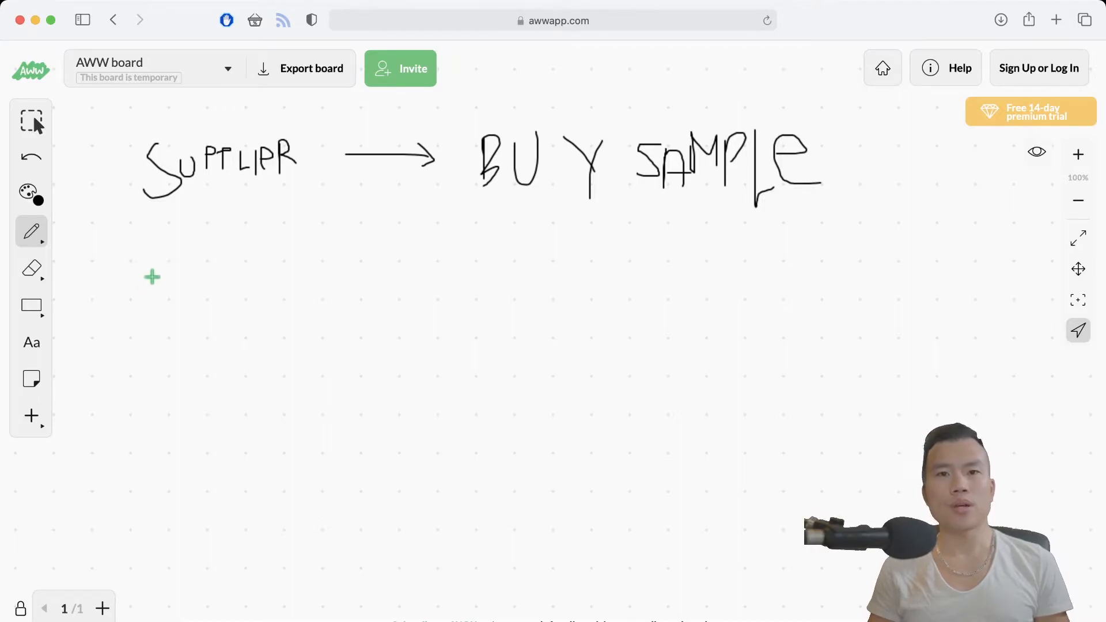